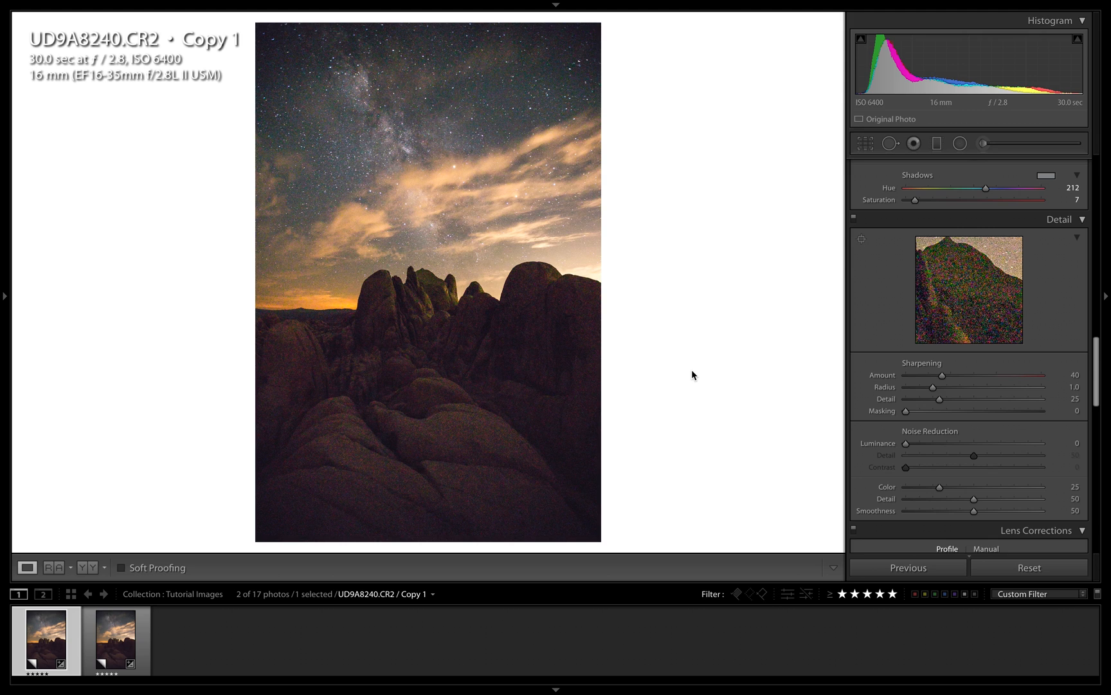
mouse_move(128, 66)
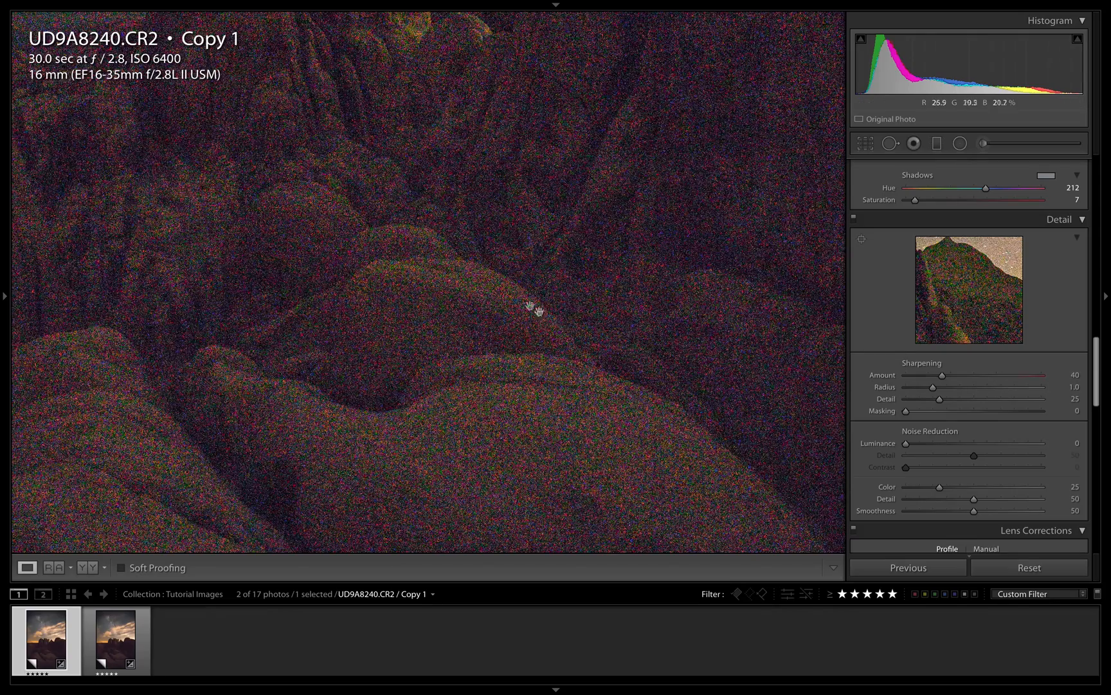
Step: Select the Copy 2 virtual copy of the ISO 6400 night-sky photo
left_click(116, 641)
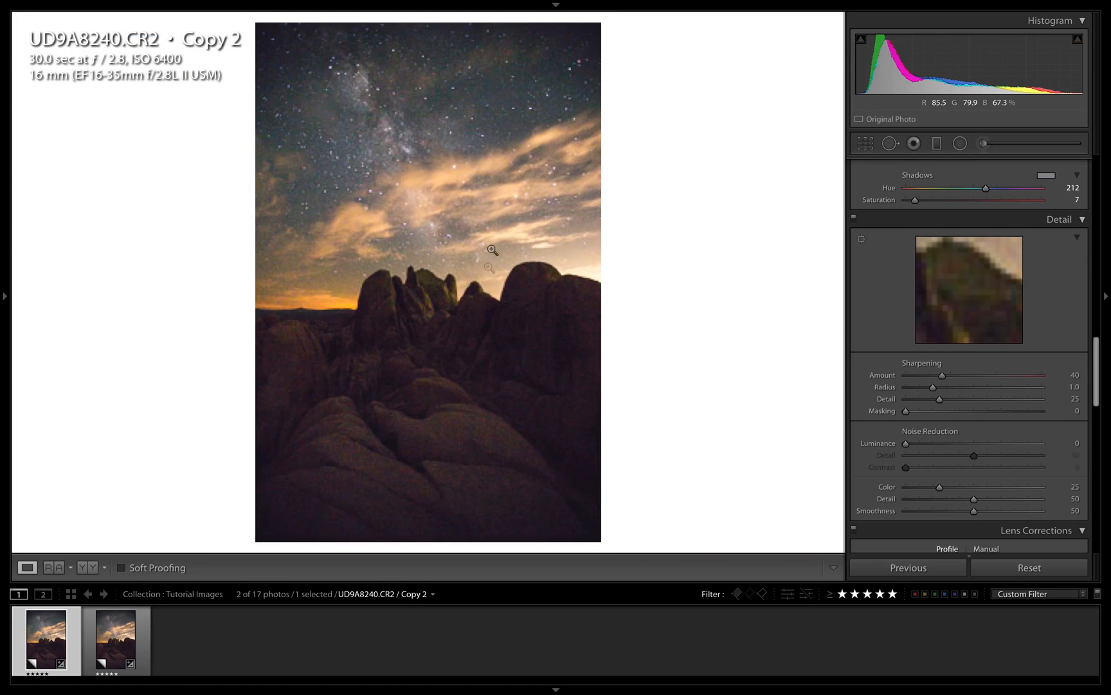
left_click(116, 639)
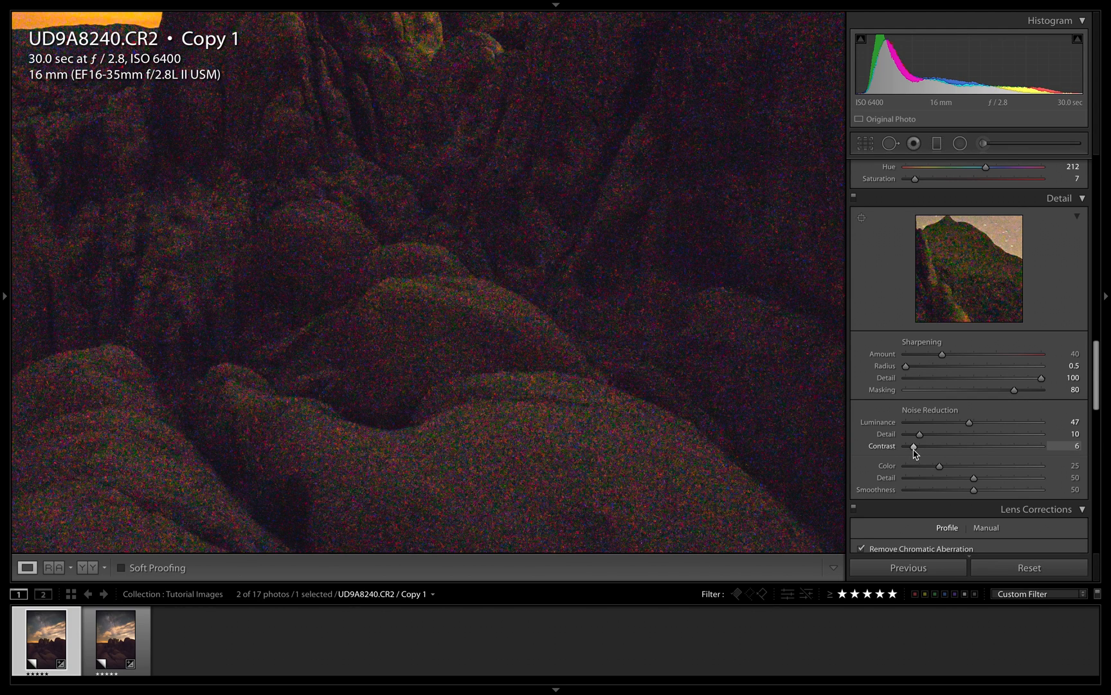
mouse_move(940, 478)
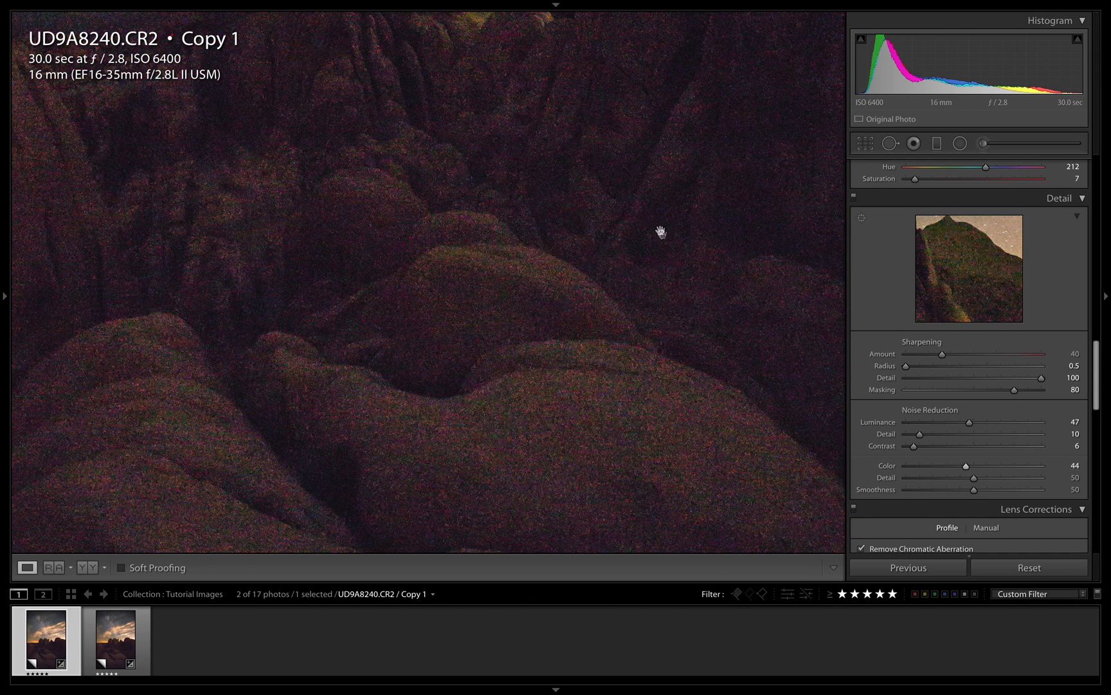
mouse_move(743, 244)
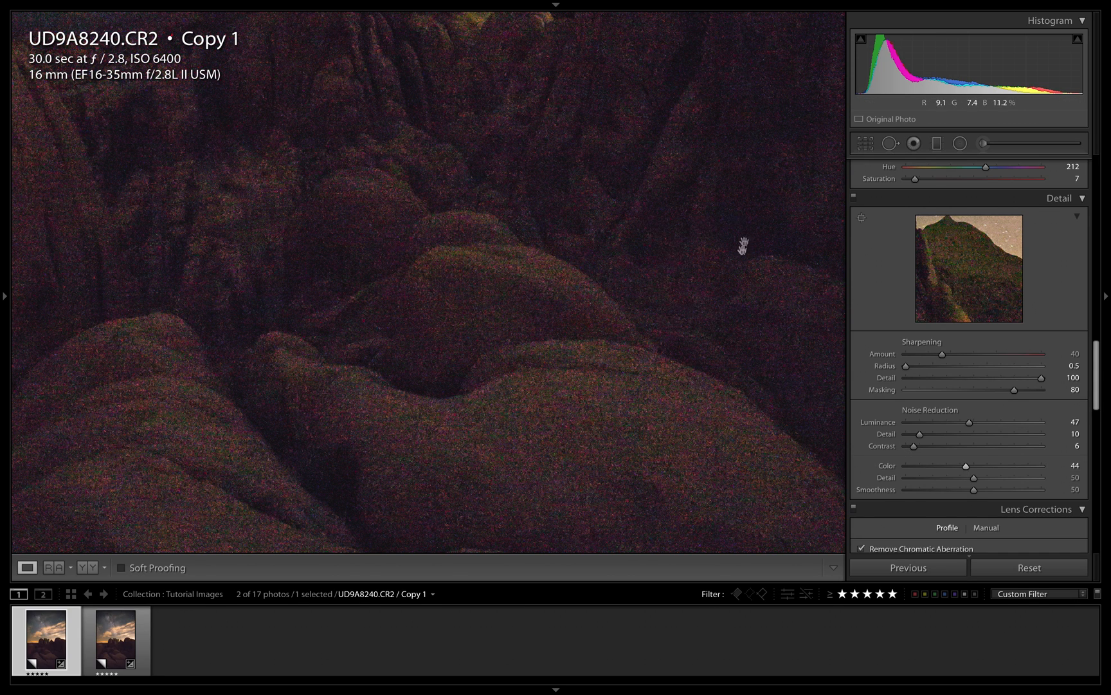
mouse_move(959, 483)
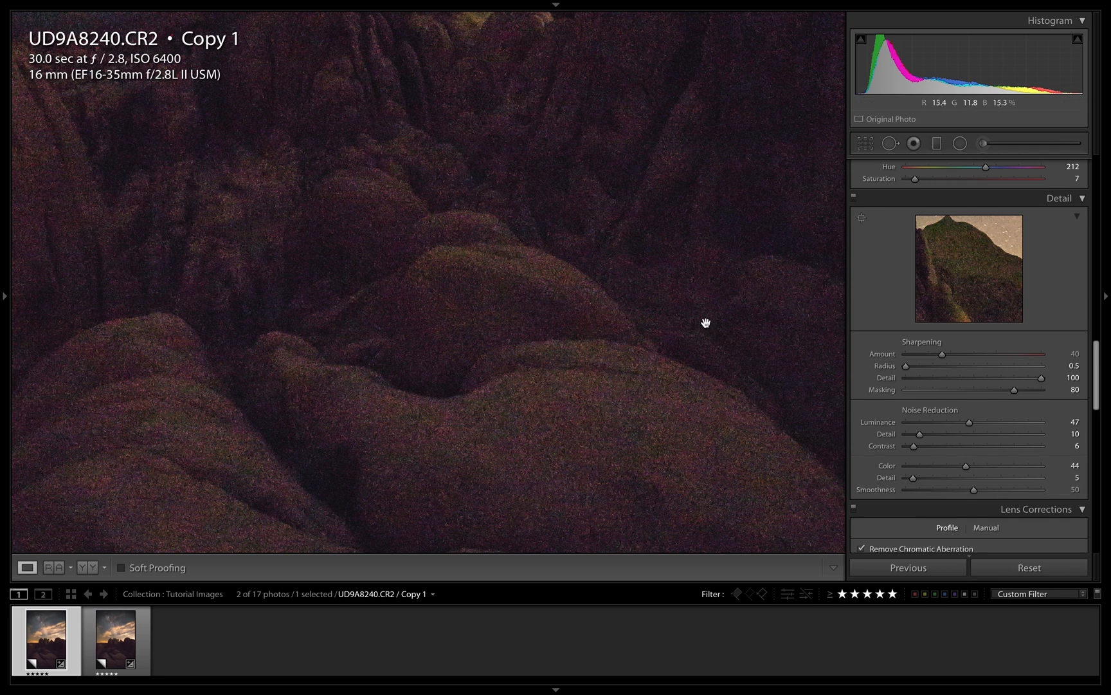
mouse_move(856, 202)
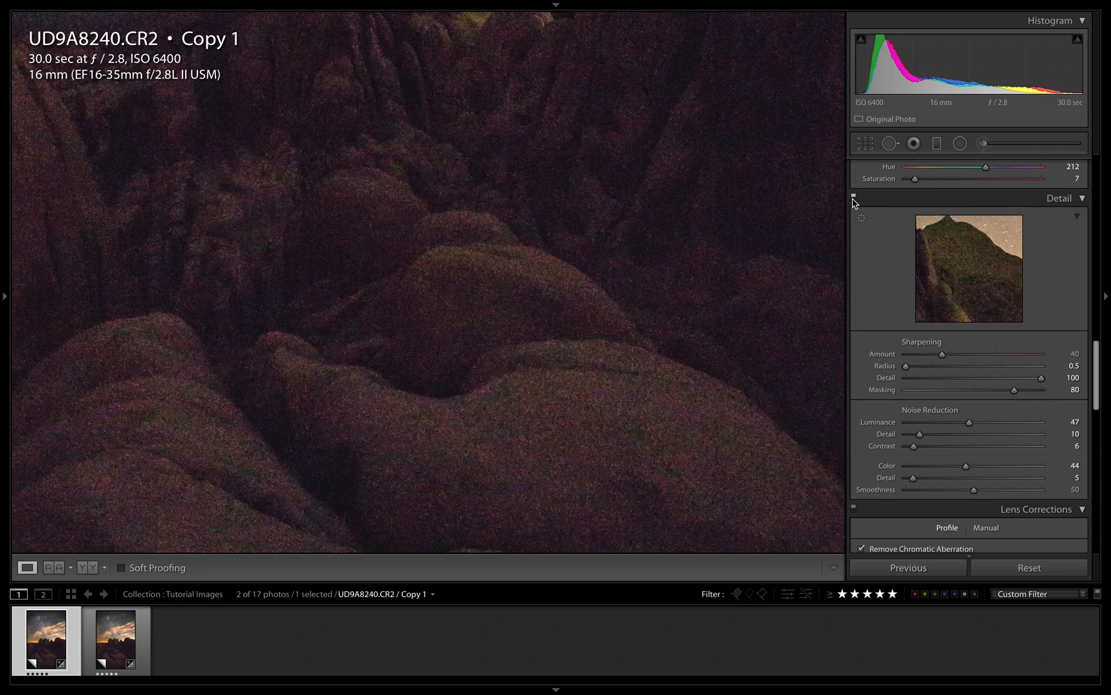